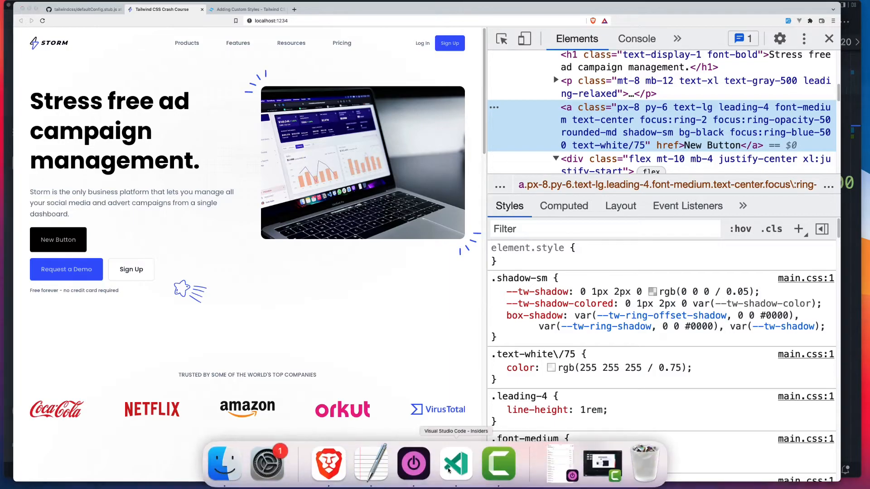
Step: Switch from Brave back to Visual Studio Code to see the New Button markup
{"action": "left_click", "coordinate": [455, 463]}
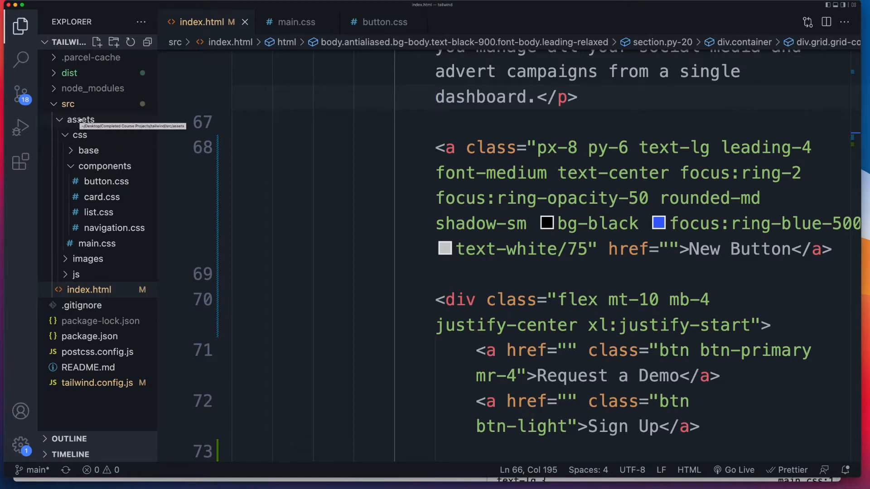
{"action": "mouse_move", "coordinate": [107, 248]}
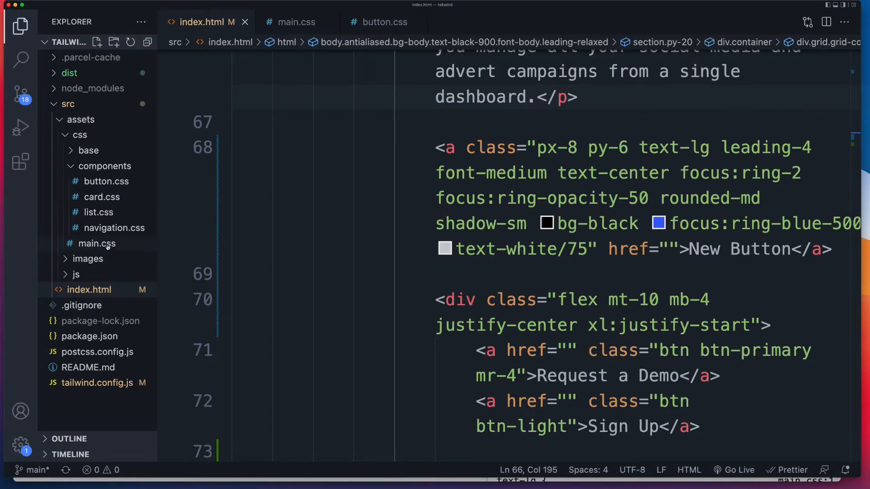
{"action": "left_click", "coordinate": [295, 22]}
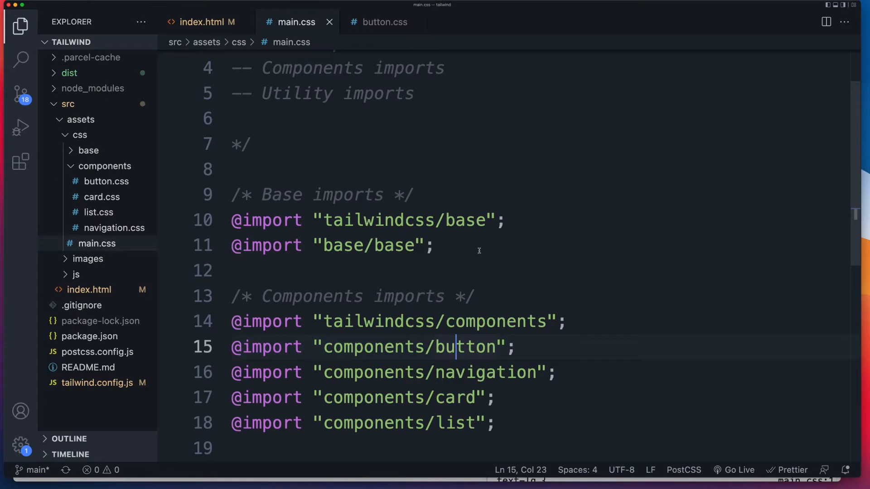
{"action": "double_click", "coordinate": [266, 220]}
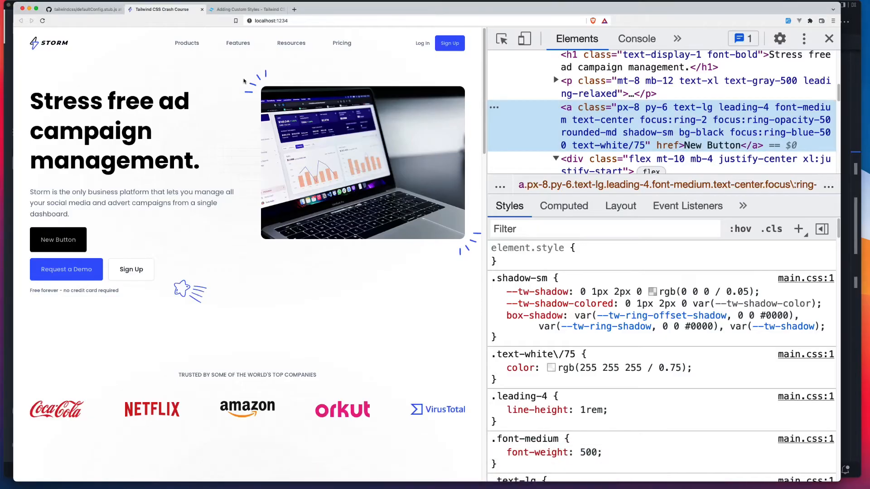
{"action": "left_click", "coordinate": [247, 10]}
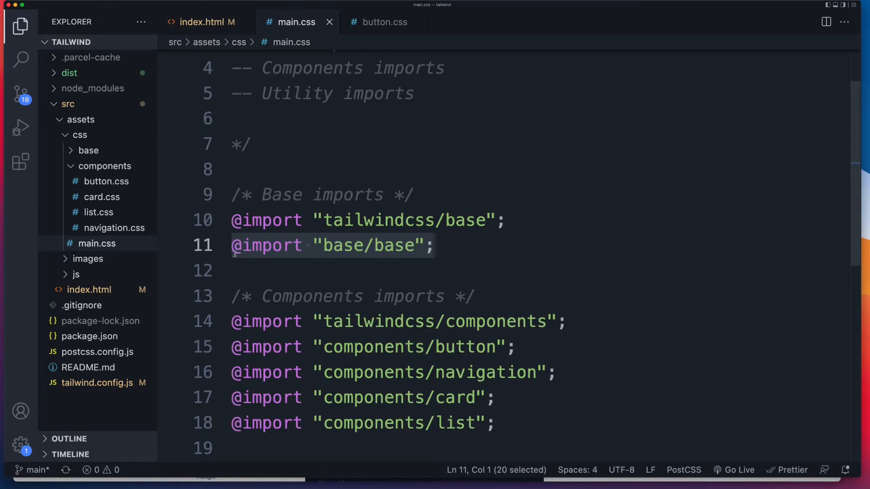
{"action": "mouse_move", "coordinate": [376, 254]}
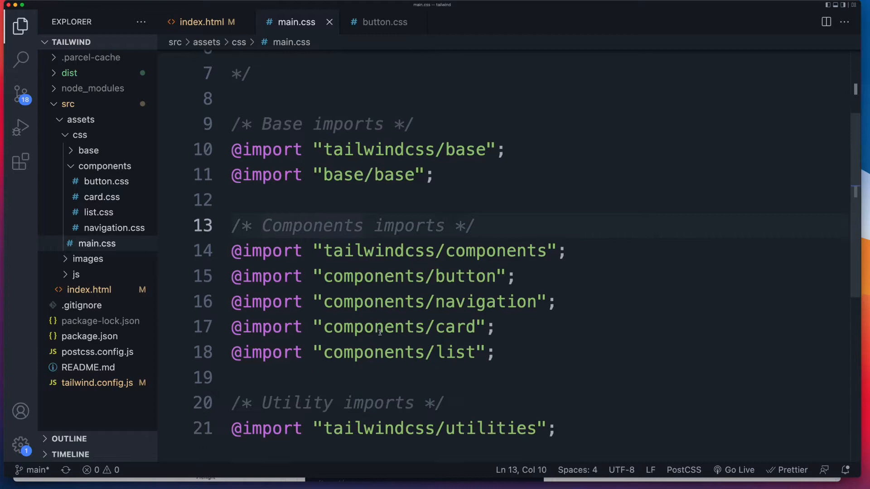
{"action": "scroll", "scroll_direction": "down", "scroll_amount": 3}
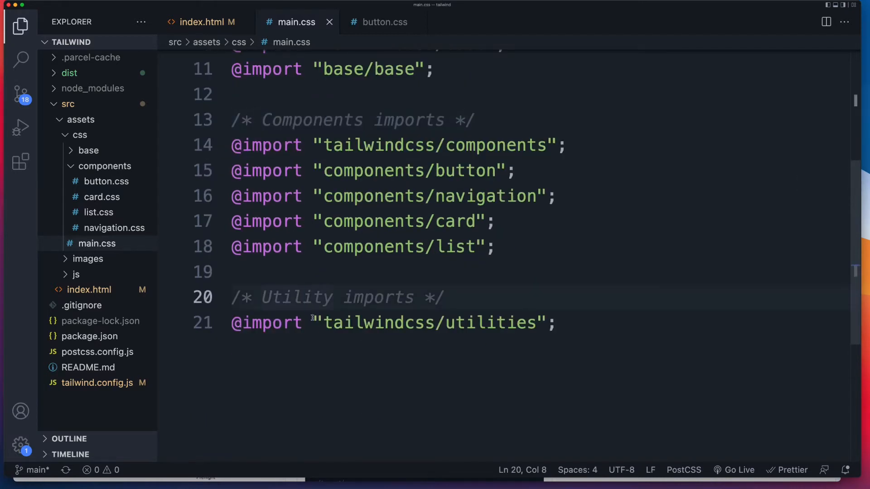
{"action": "mouse_move", "coordinate": [311, 318]}
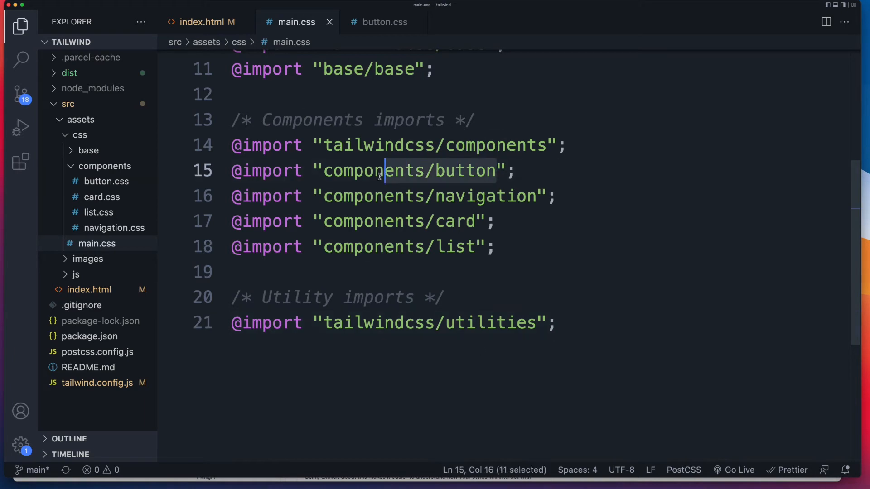
{"action": "left_click", "coordinate": [381, 22]}
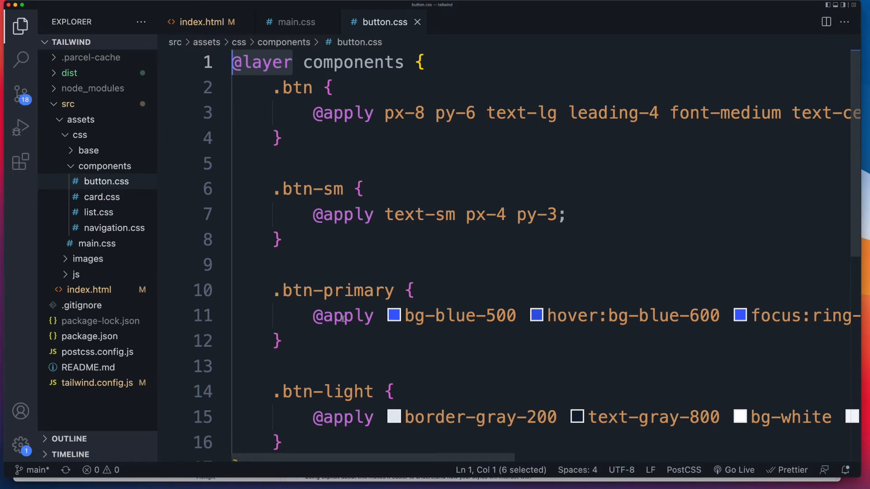
{"action": "double_click", "coordinate": [353, 62]}
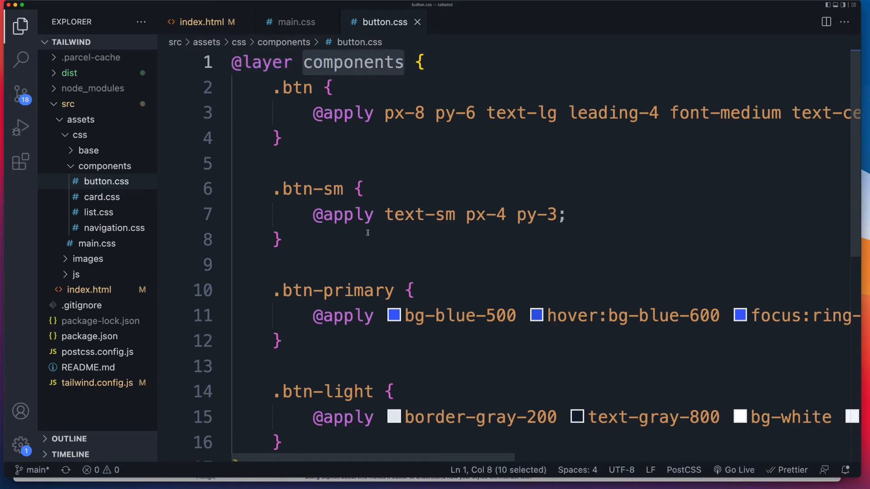
{"action": "left_click", "coordinate": [277, 240]}
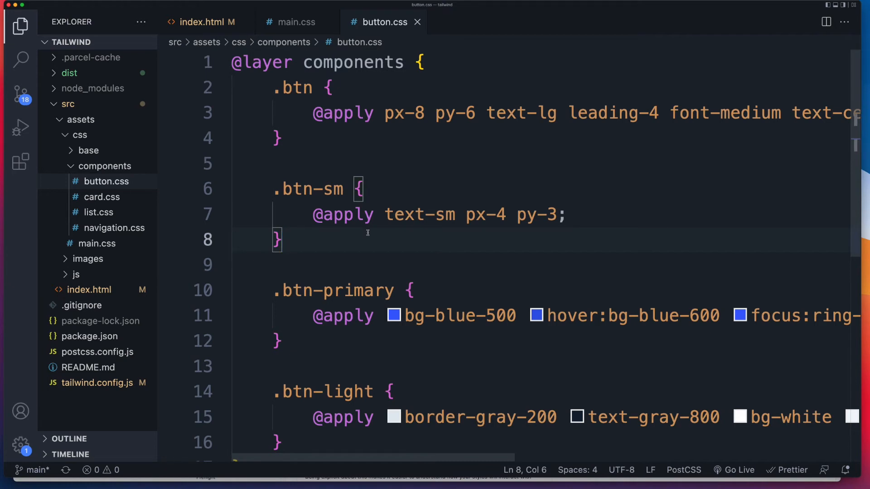
{"action": "double_click", "coordinate": [343, 113]}
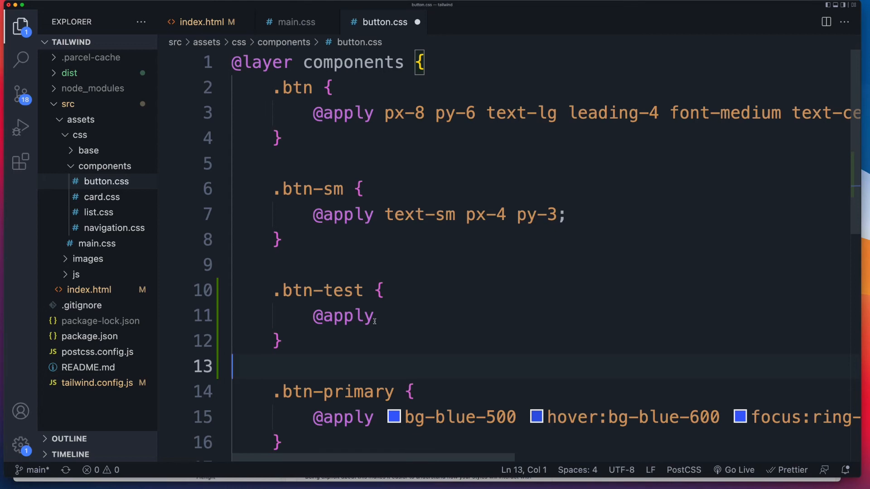
{"action": "double_click", "coordinate": [343, 316]}
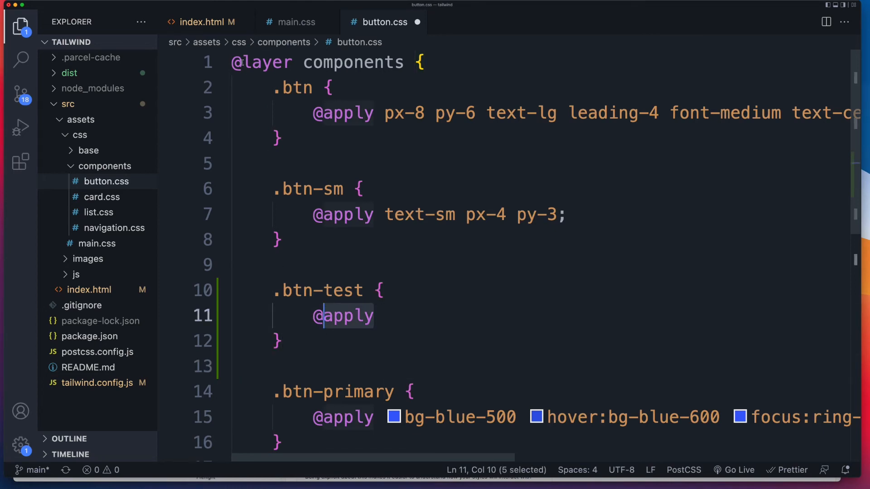
Step: Cut the New Button anchor's Tailwind classes out of index.html
{"action": "left_click", "coordinate": [203, 22]}
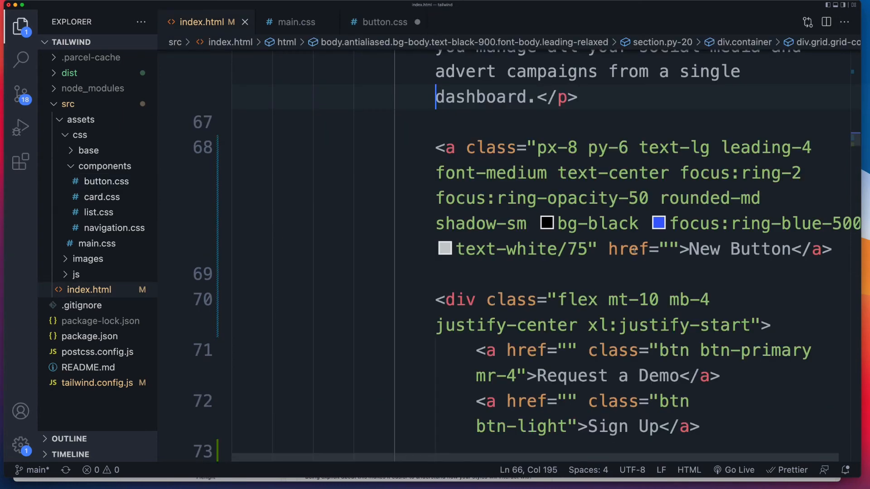
{"action": "left_click_drag", "start_coordinate": [560, 173], "coordinate": [591, 249]}
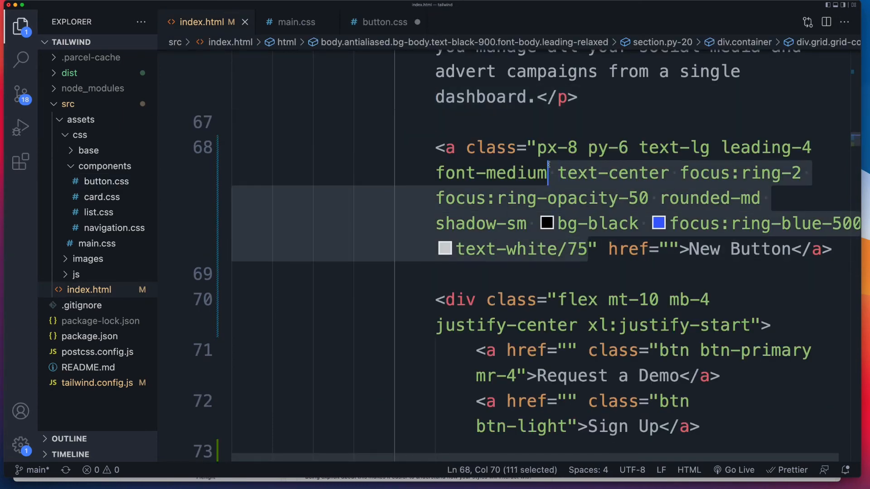
{"action": "key", "text": "Delete"}
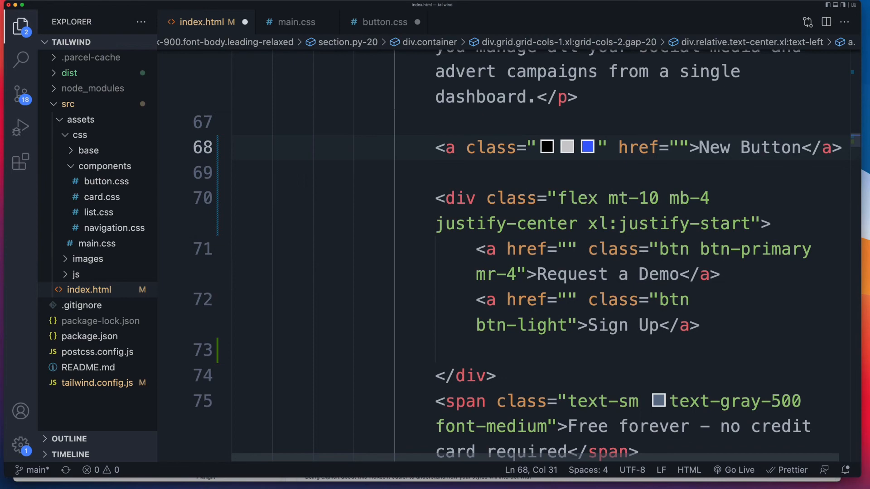
{"action": "left_click", "coordinate": [381, 22]}
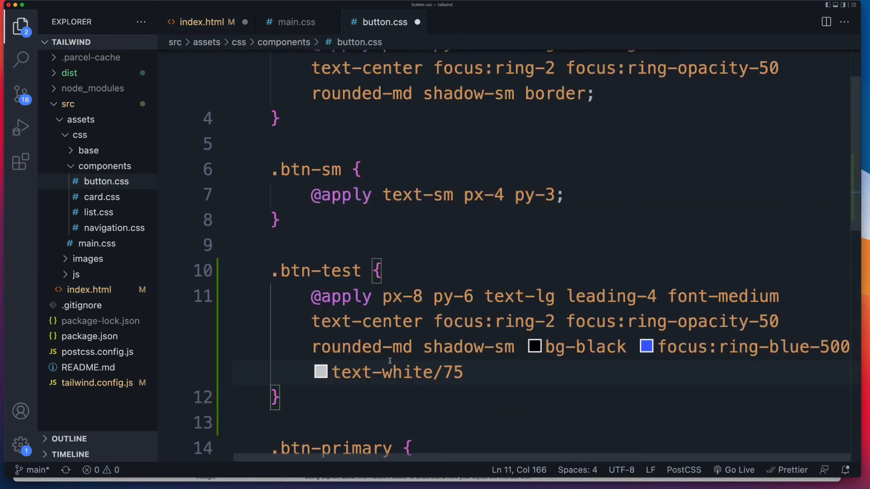
{"action": "left_click", "coordinate": [465, 371]}
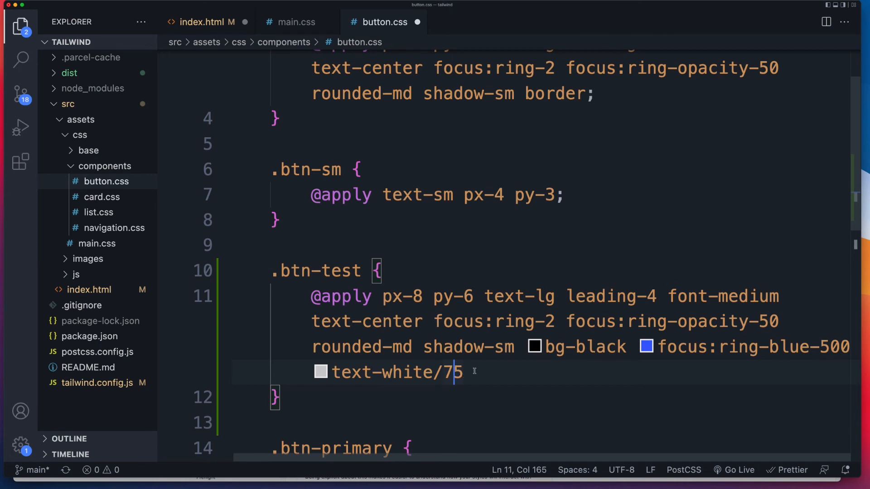
{"action": "mouse_move", "coordinate": [493, 316]}
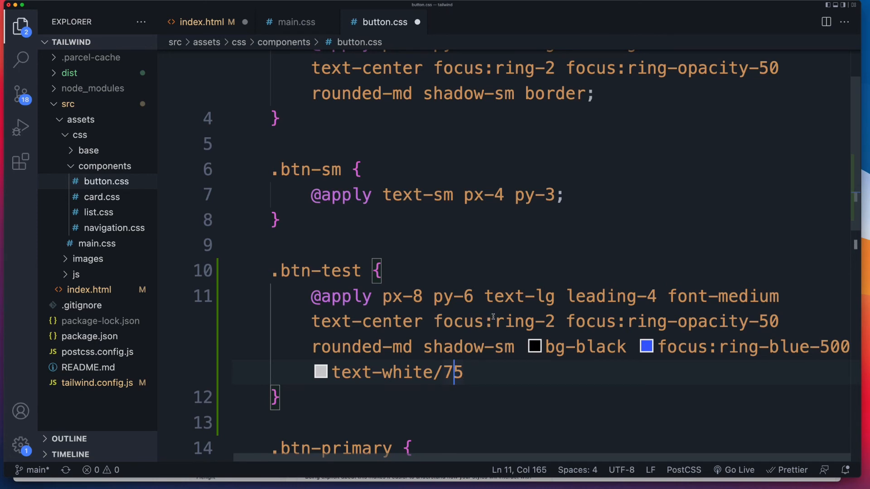
{"action": "double_click", "coordinate": [457, 321]}
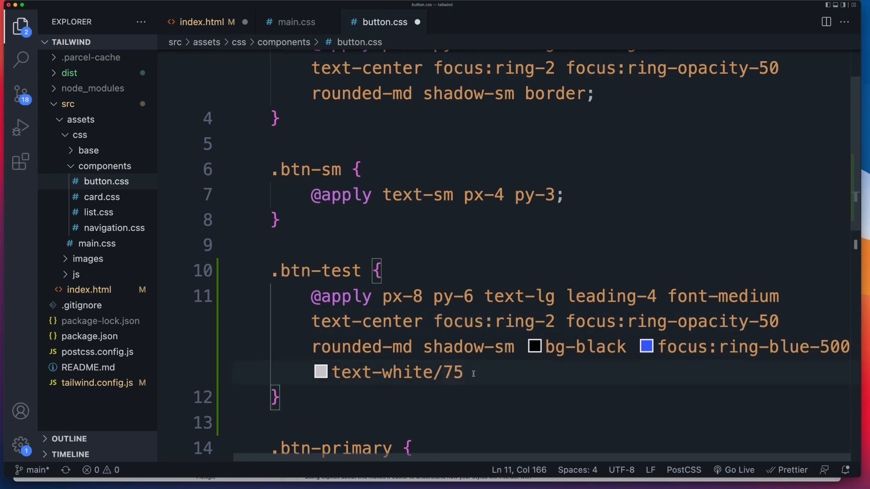
{"action": "type", "text": "sm:hid"}
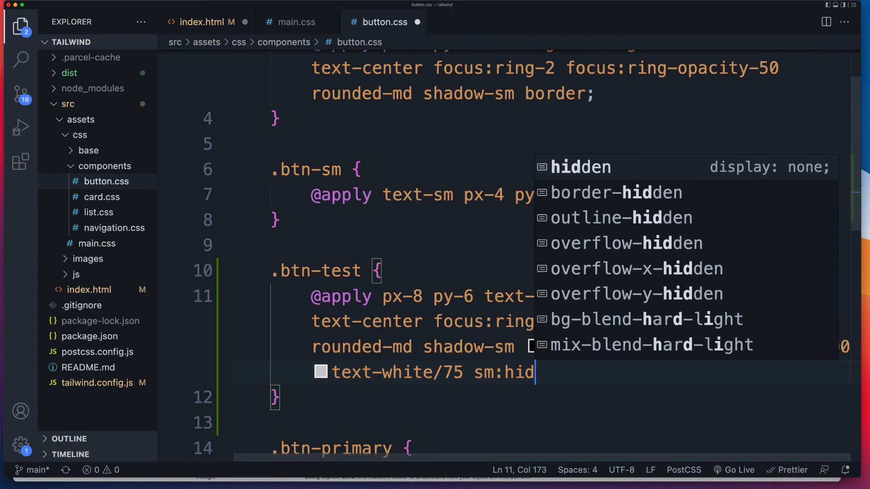
{"action": "type", "text": "den"}
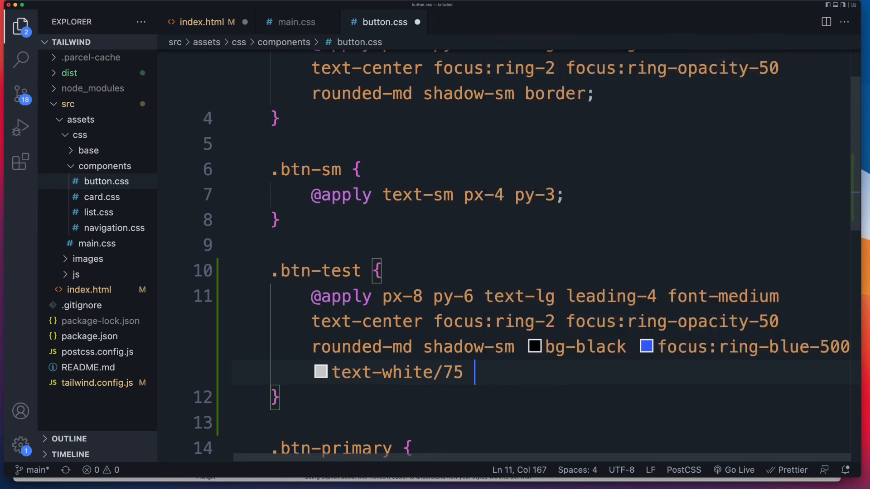
{"action": "type", "text": ";"}
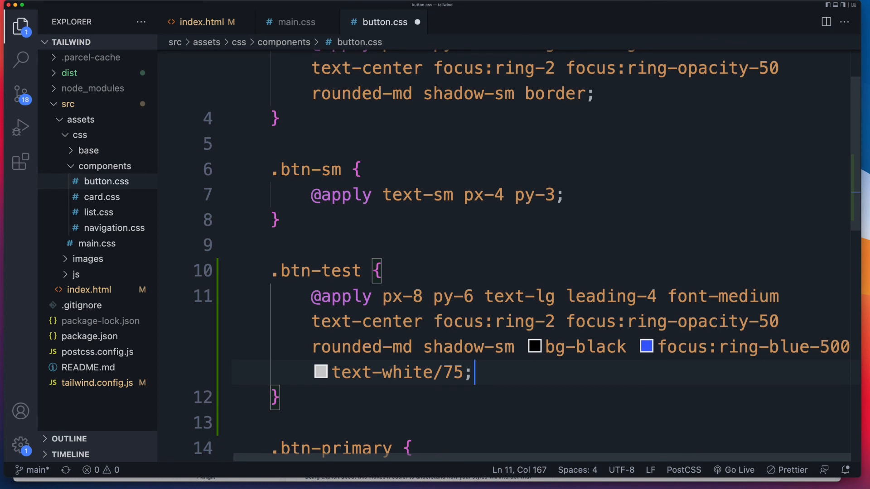
{"action": "key", "text": "cmd+s"}
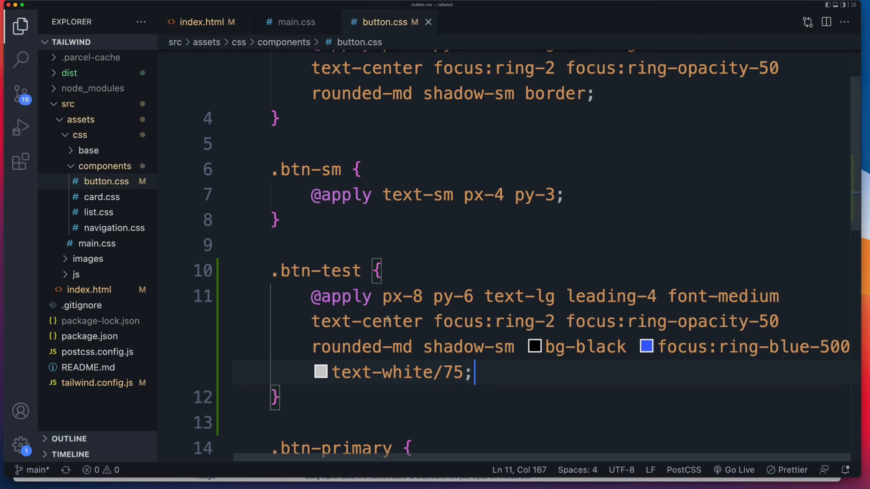
Step: In Brave's localhost tab, check the New Button is styled by btn-test
{"action": "double_click", "coordinate": [314, 270]}
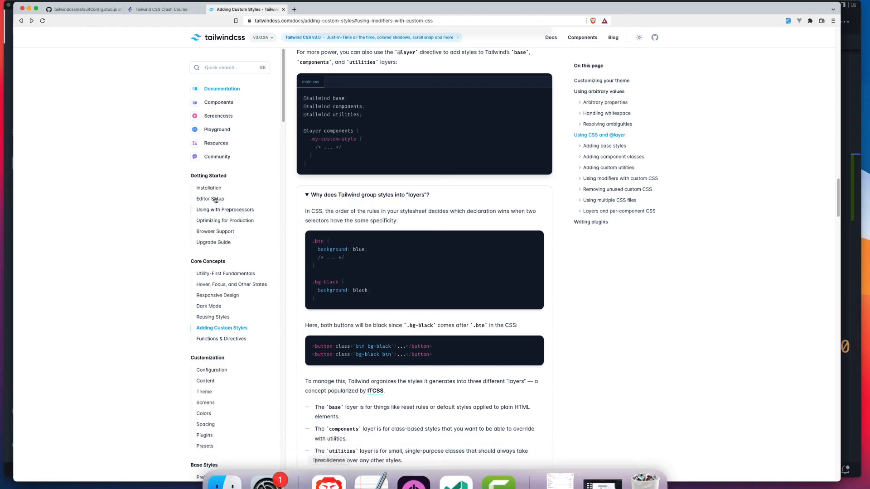
{"action": "left_click", "coordinate": [160, 9]}
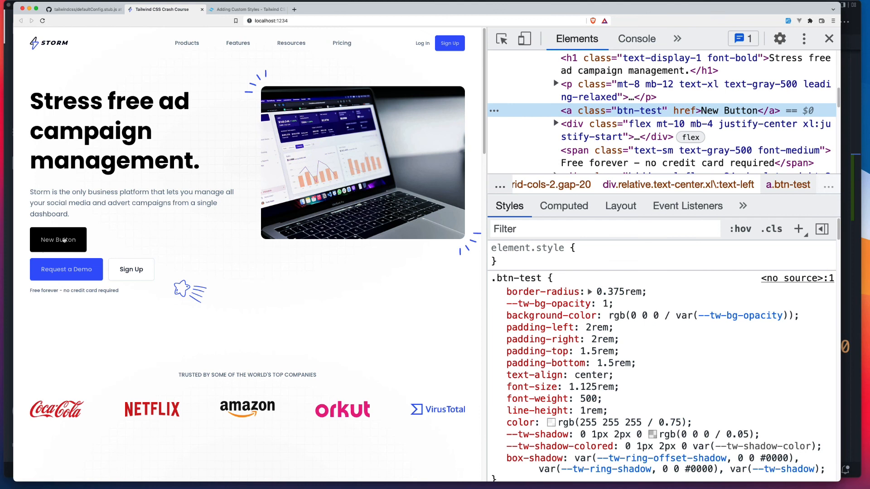